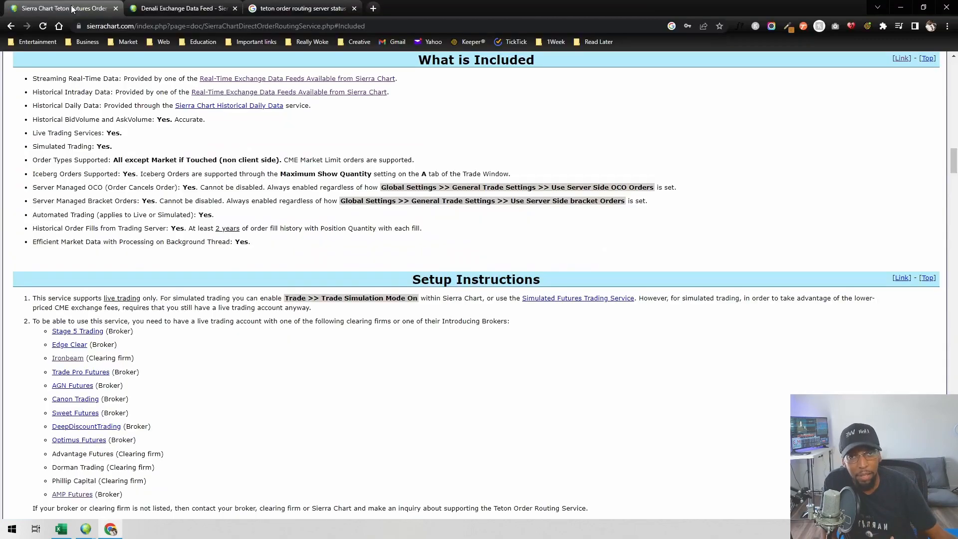
mouse_move(58, 8)
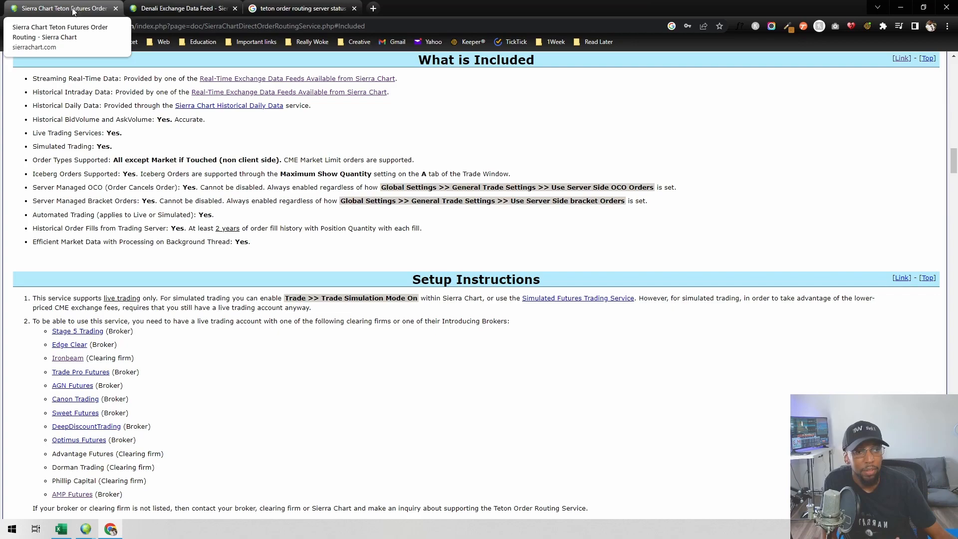
mouse_move(95, 178)
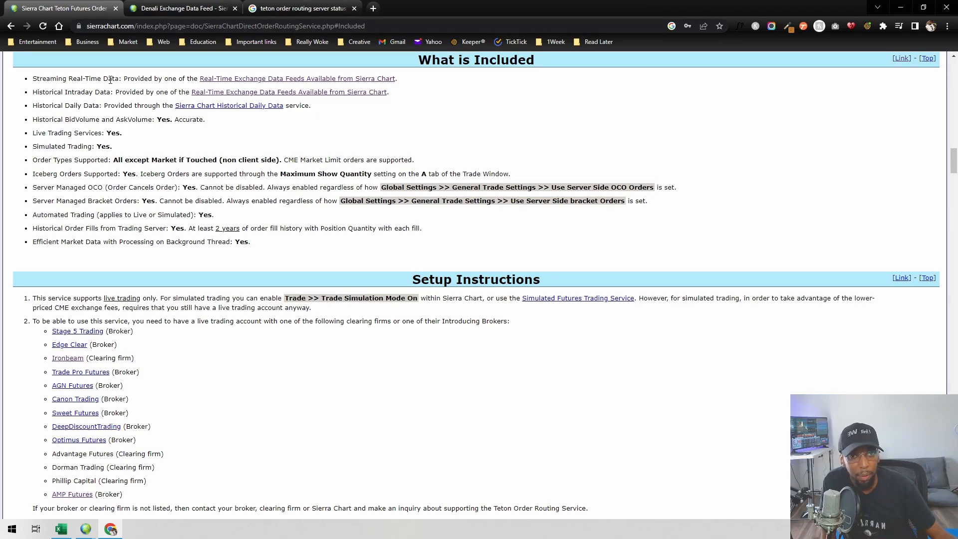
- Scroll down the Teton setup instructions to the clearing firm broker list
scroll(down, 3)
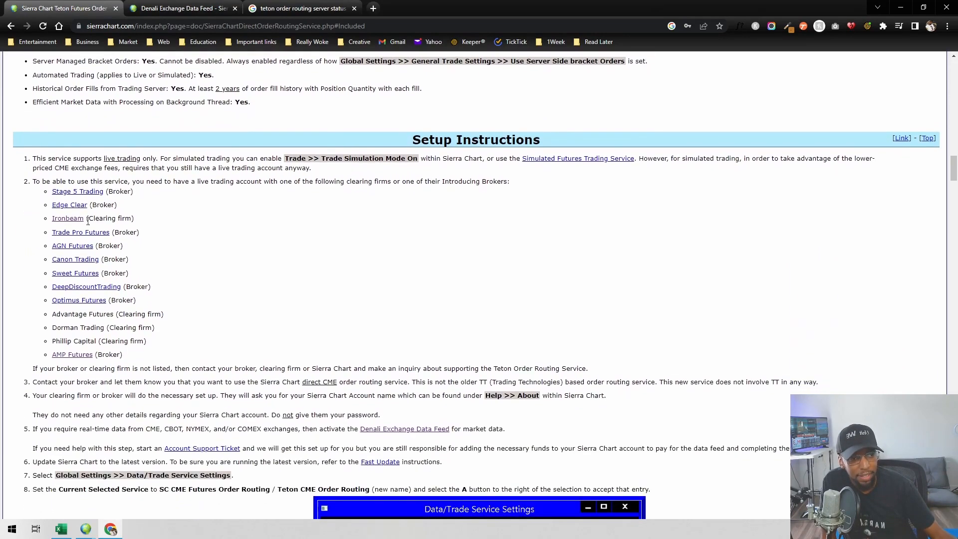
scroll(down, 3)
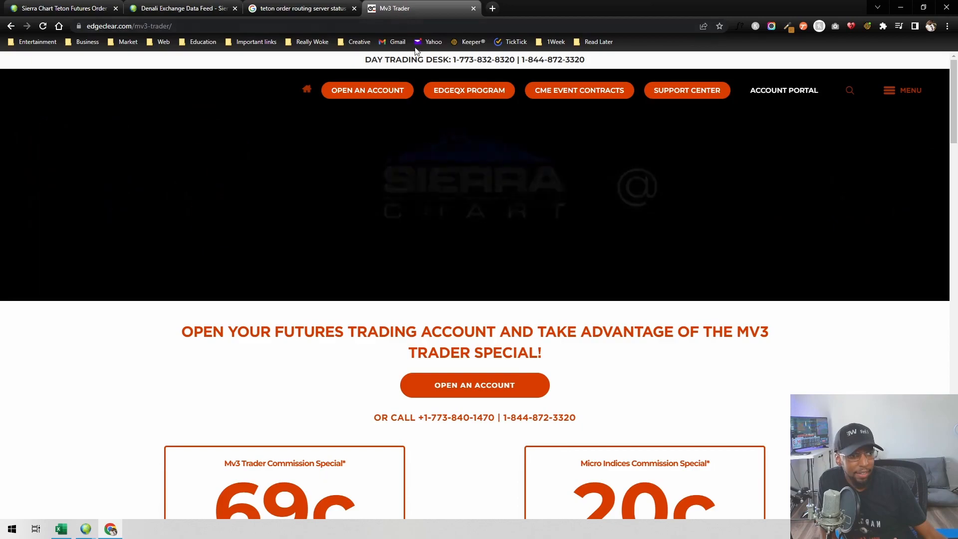
scroll(down, 3)
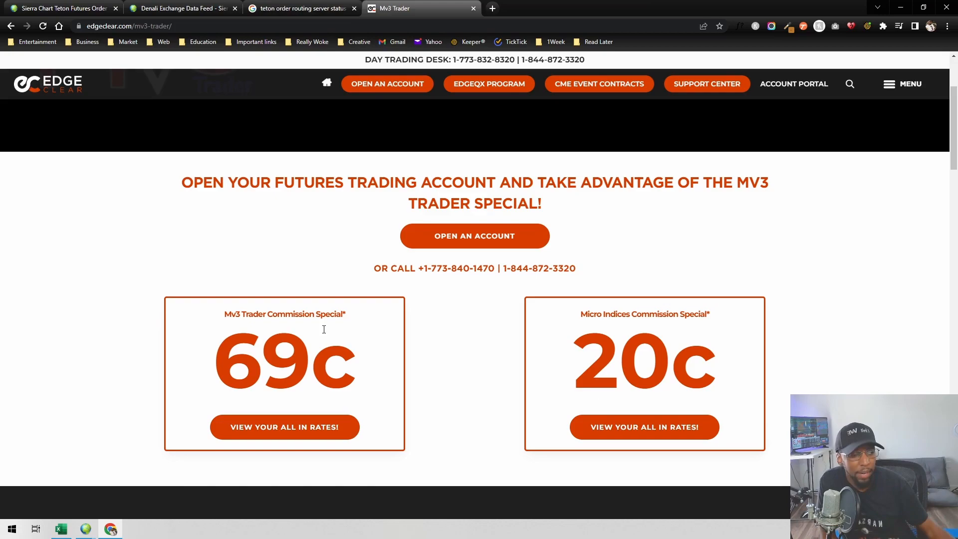
scroll(down, 3)
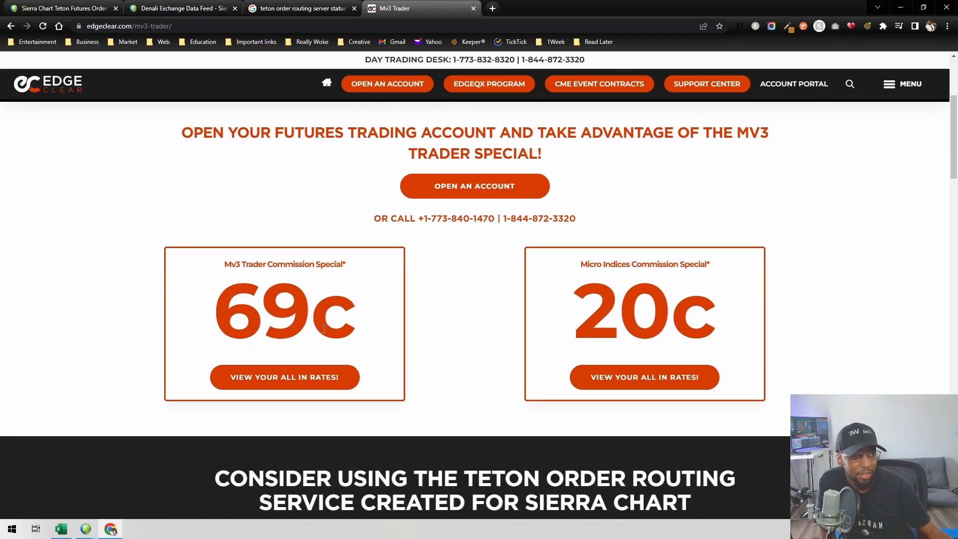
scroll(down, 3)
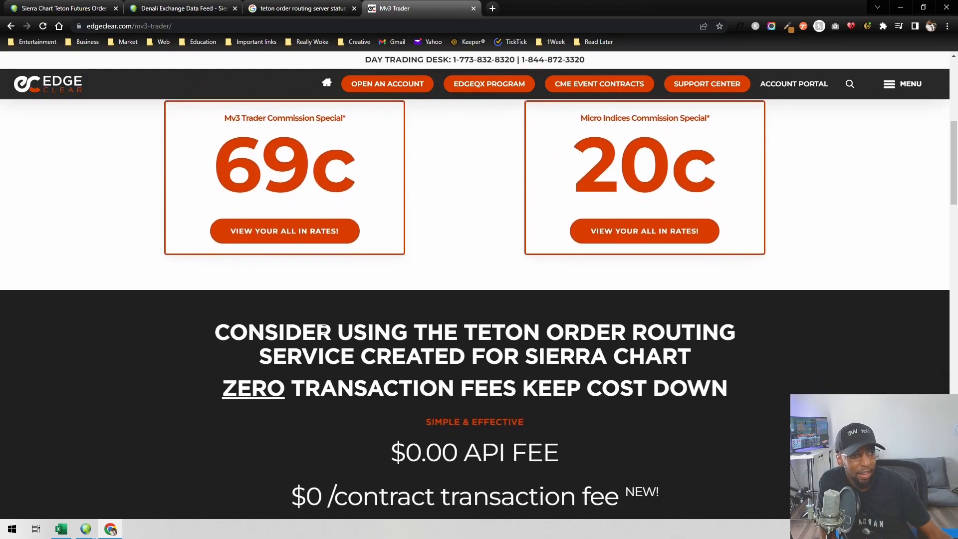
scroll(down, 3)
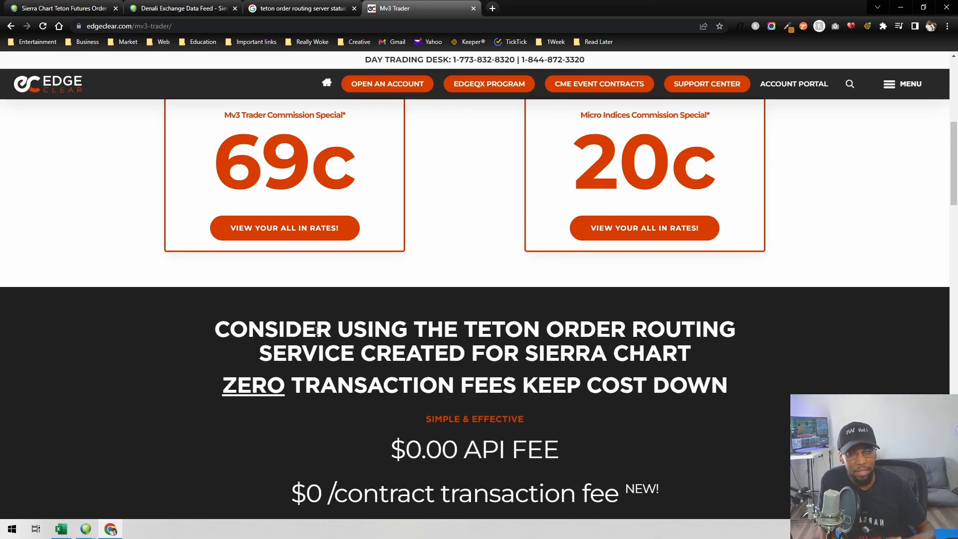
mouse_move(348, 312)
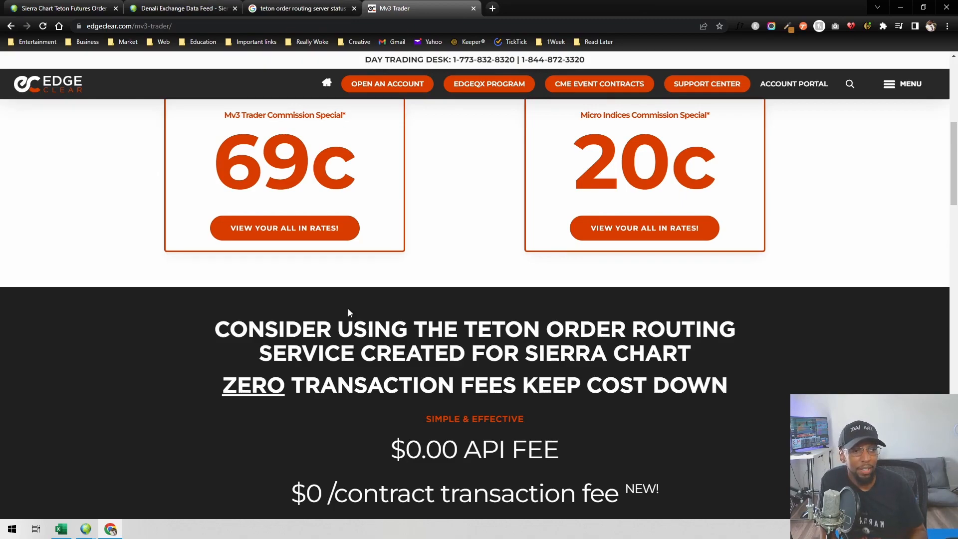
scroll(down, 3)
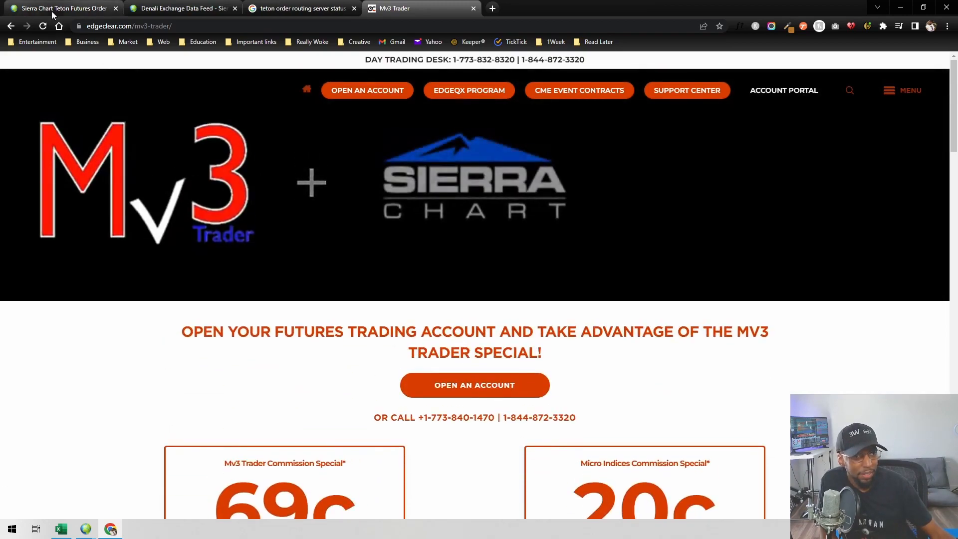
- Return to the Sierra Chart Teton tab and show the Denali Exchange Data Feed page
click(61, 8)
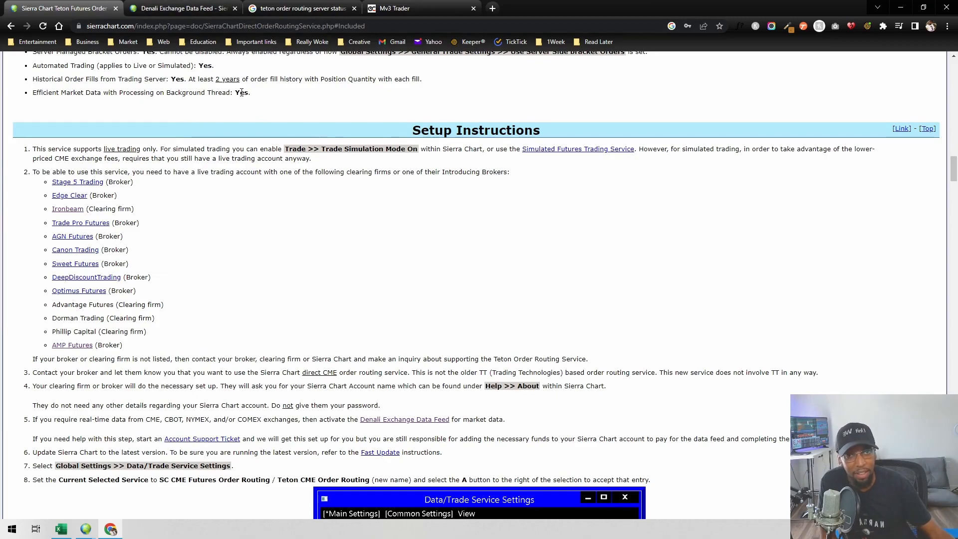
click(180, 8)
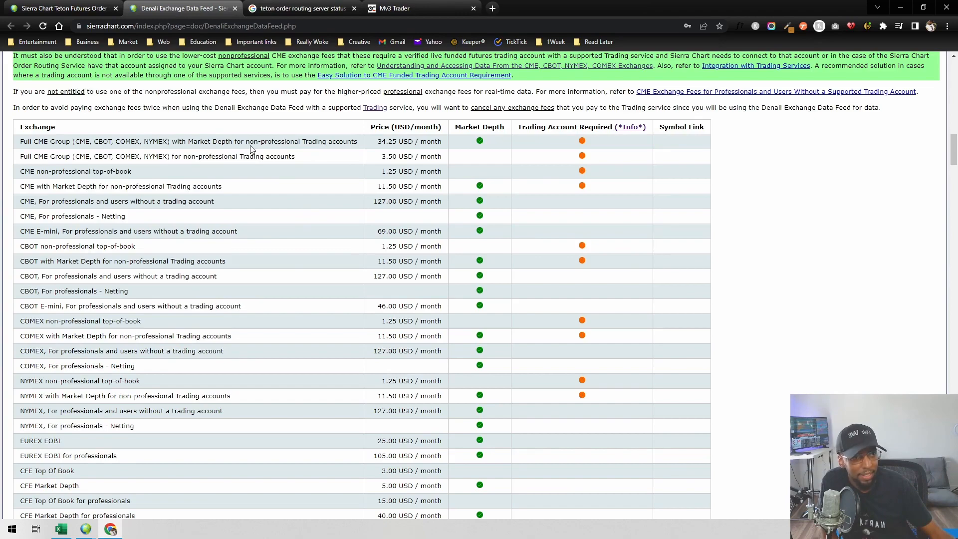
mouse_move(385, 232)
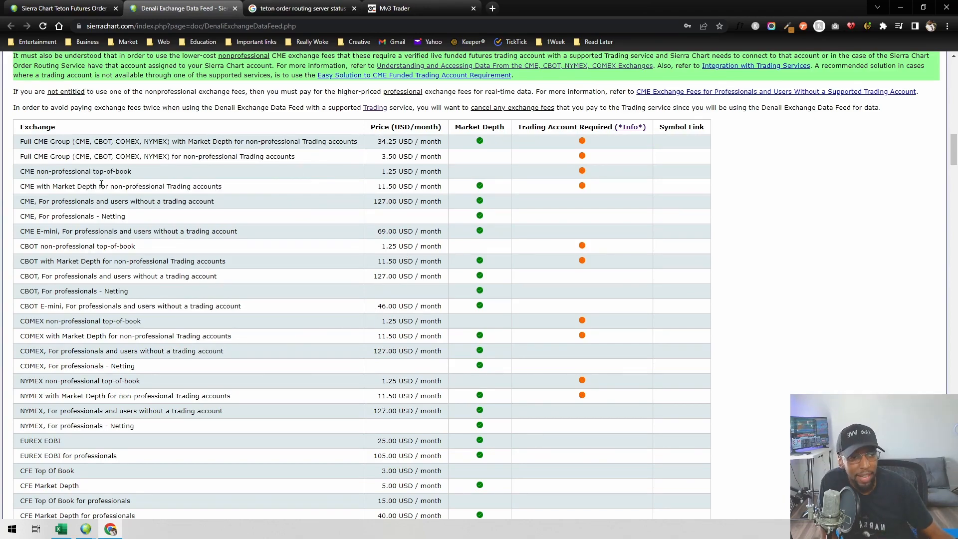
mouse_move(158, 195)
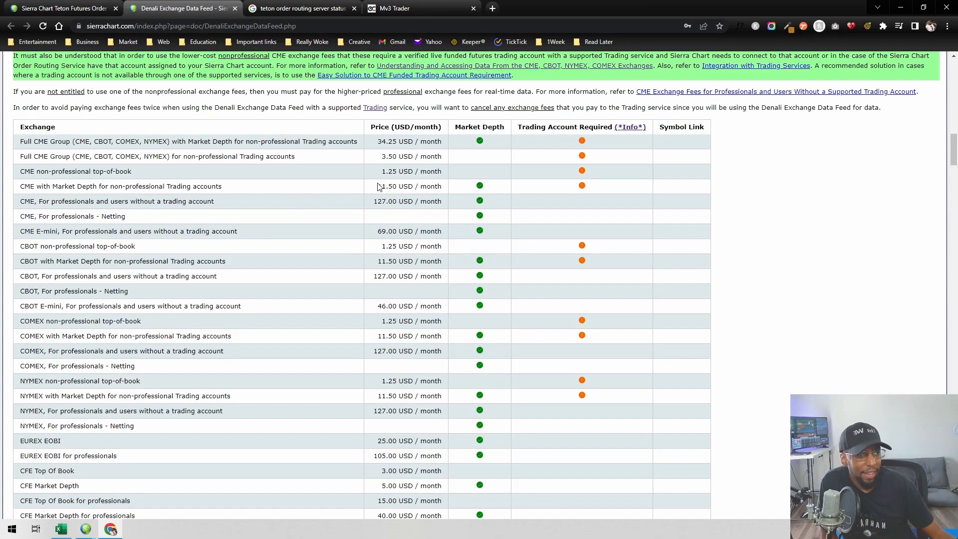
mouse_move(357, 195)
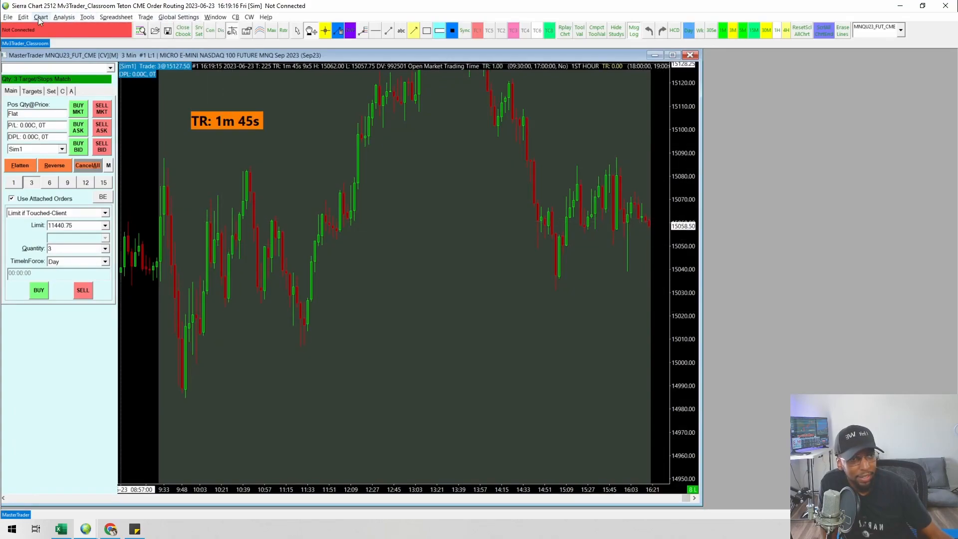
- In Data/Trade Service Settings choose Teton CME Order Routing with Phillip Capital clearing and confirm
click(8, 17)
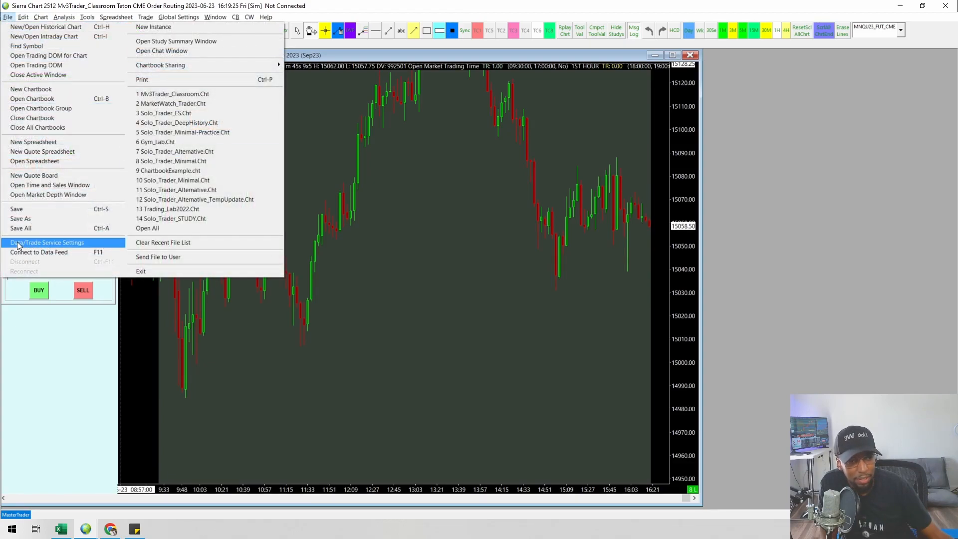
click(47, 242)
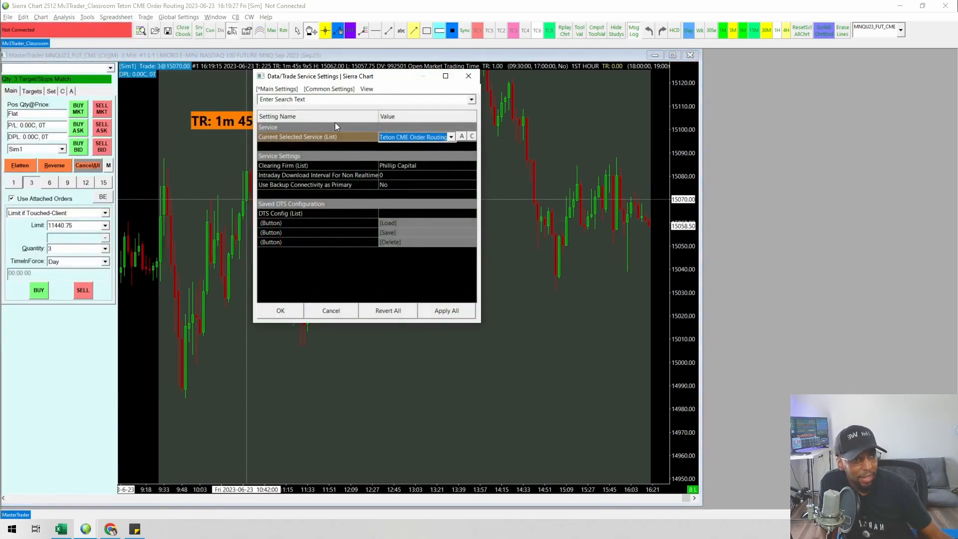
click(451, 136)
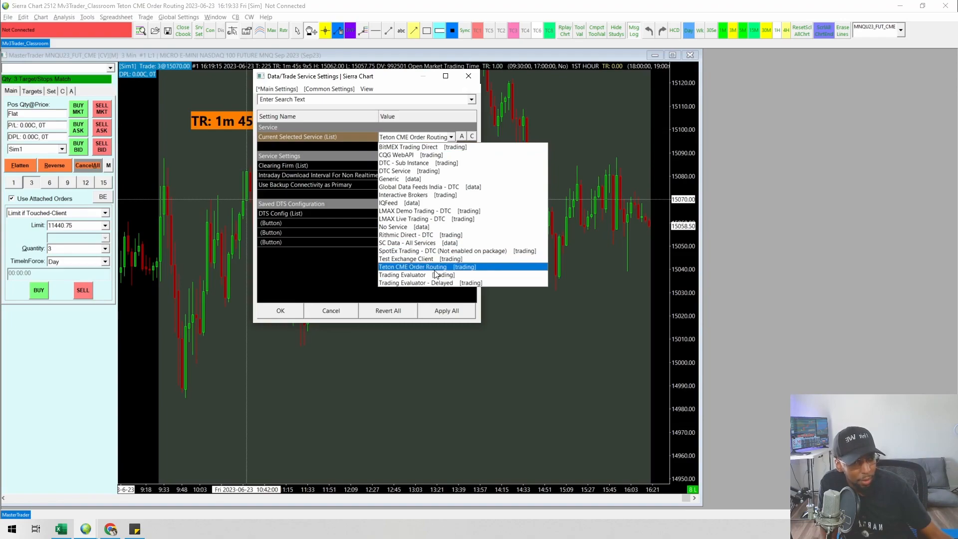
click(412, 266)
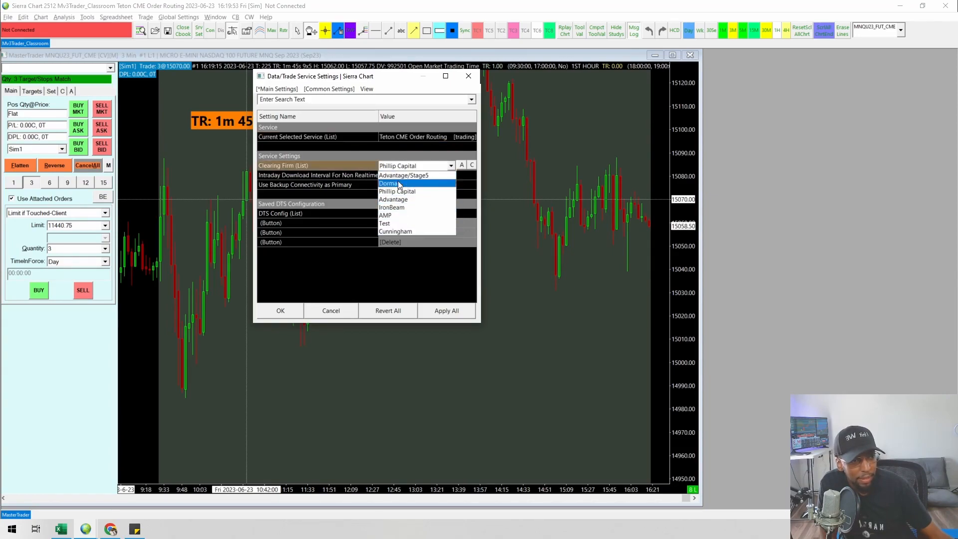
mouse_move(395, 231)
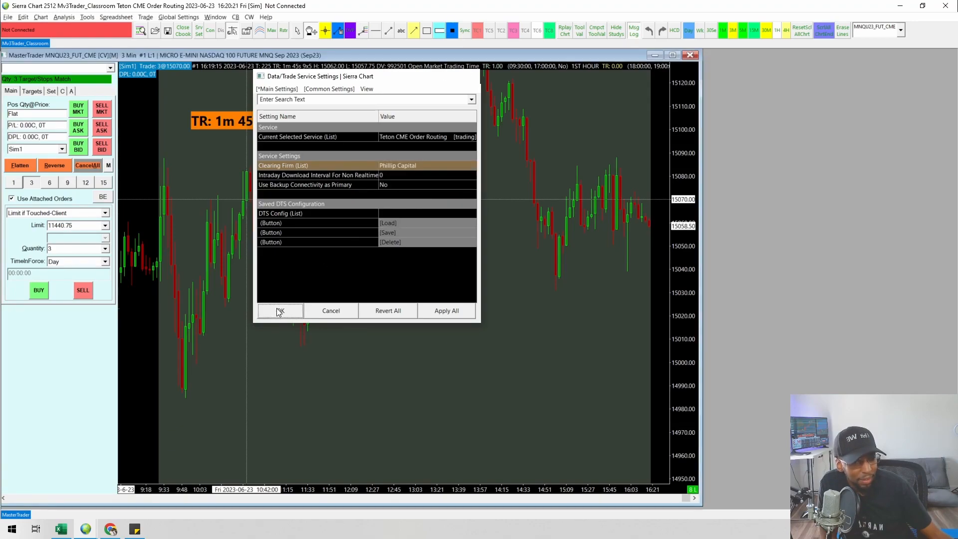
click(279, 310)
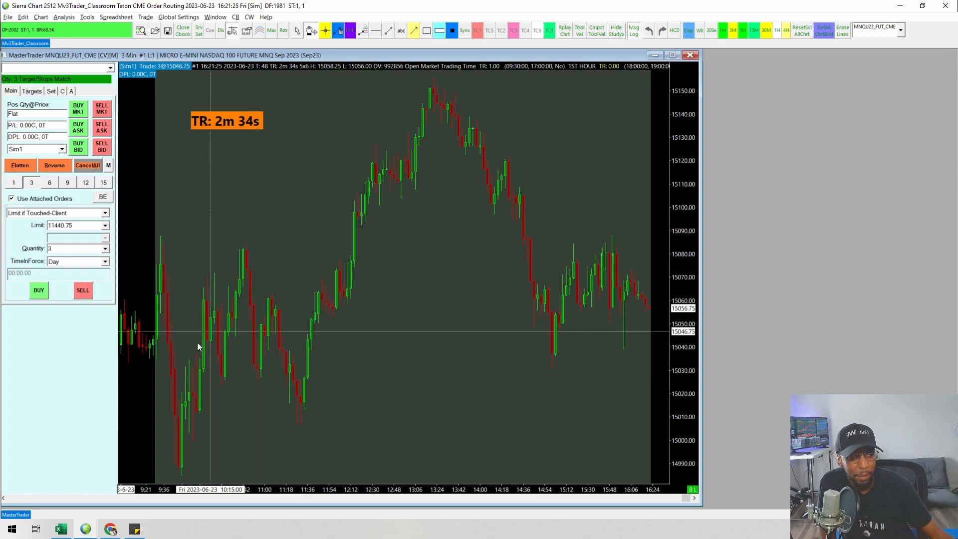
mouse_move(171, 363)
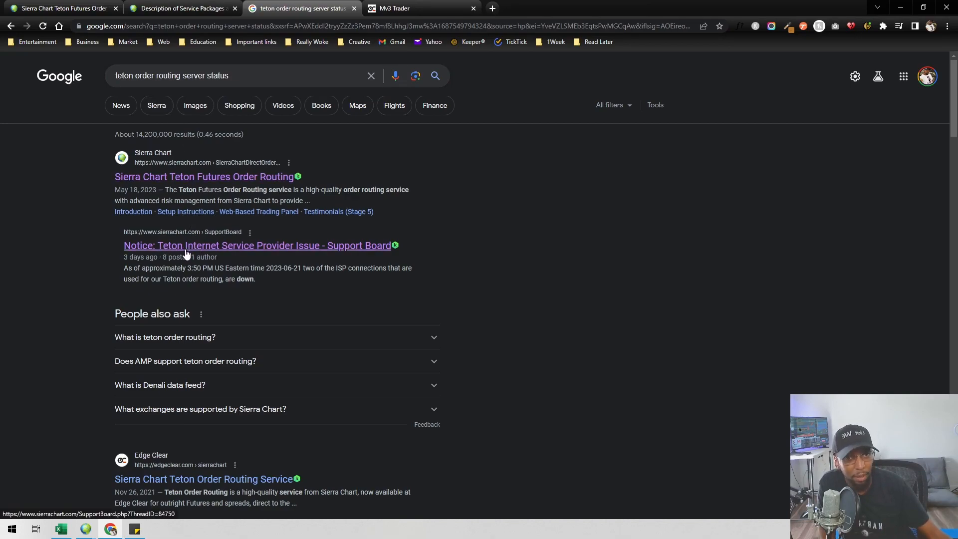
- Open the 'Notice: Teton Internet Service Provider Issue' support board result
click(256, 245)
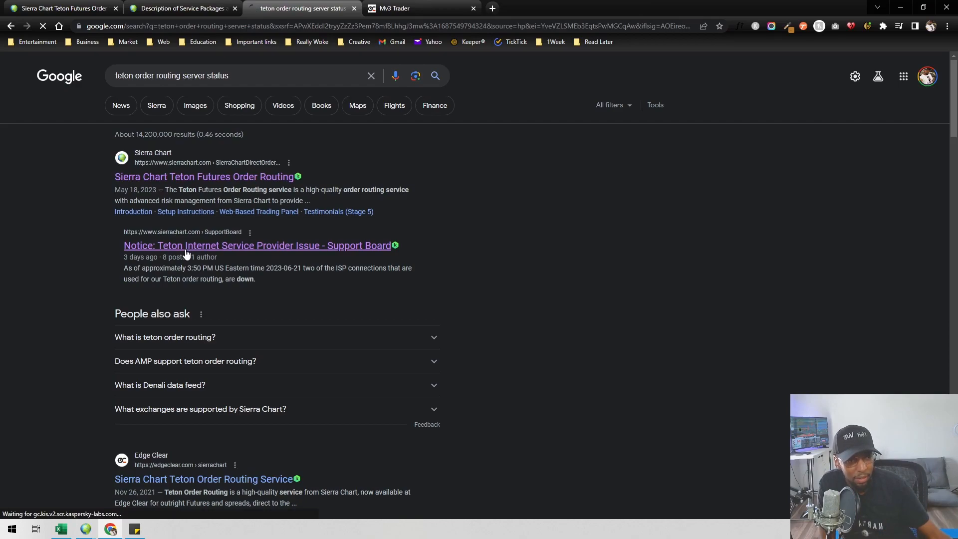
- Read the Teton ISP outage notice, scrolling through the engineering posts
click(257, 246)
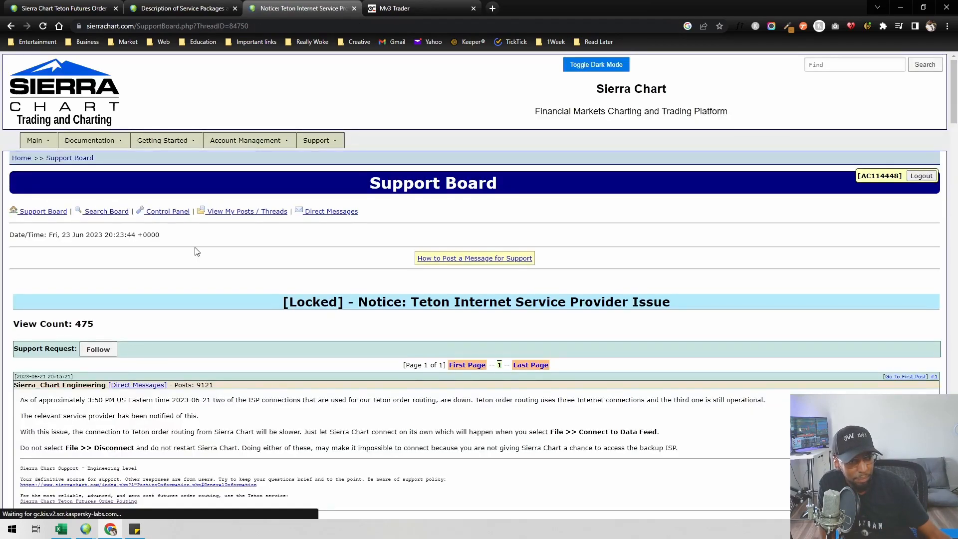
scroll(down, 3)
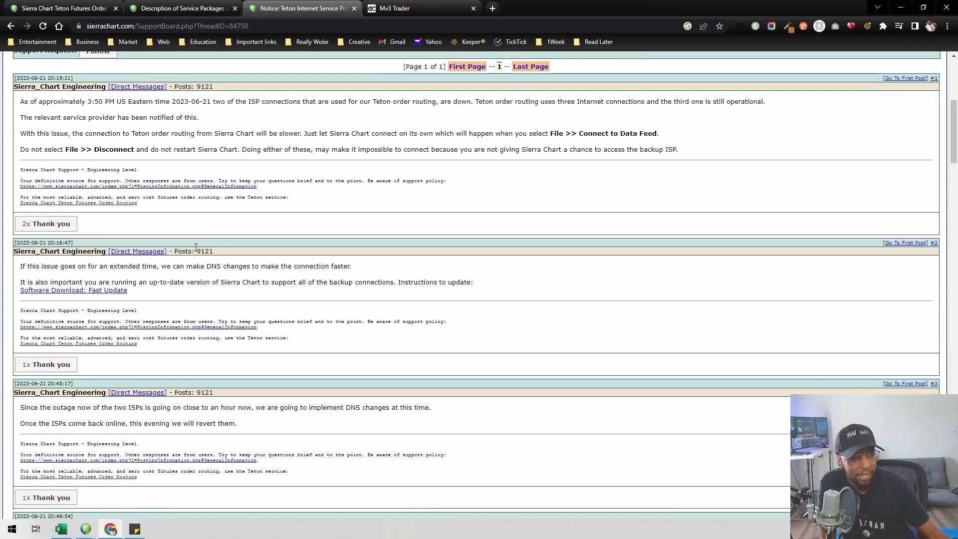
mouse_move(280, 288)
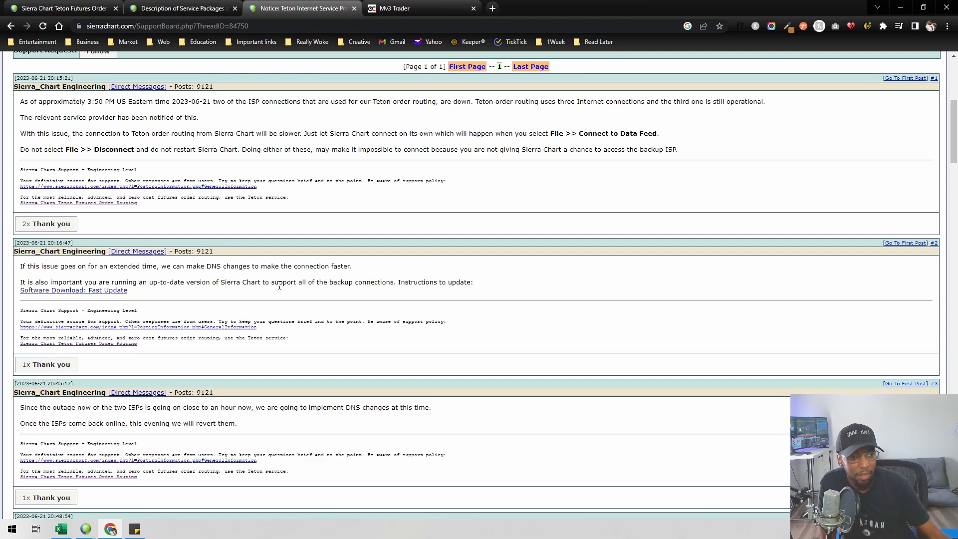
mouse_move(275, 293)
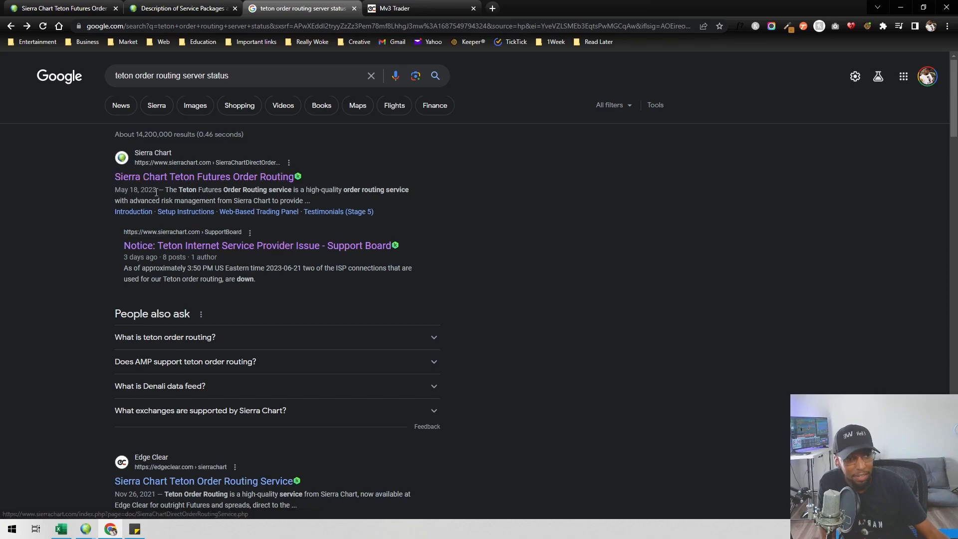
mouse_move(156, 198)
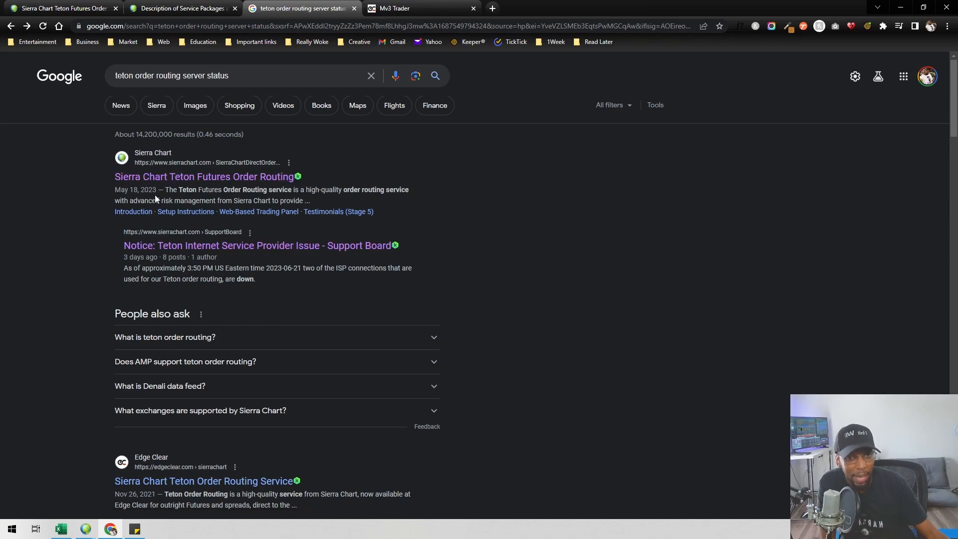